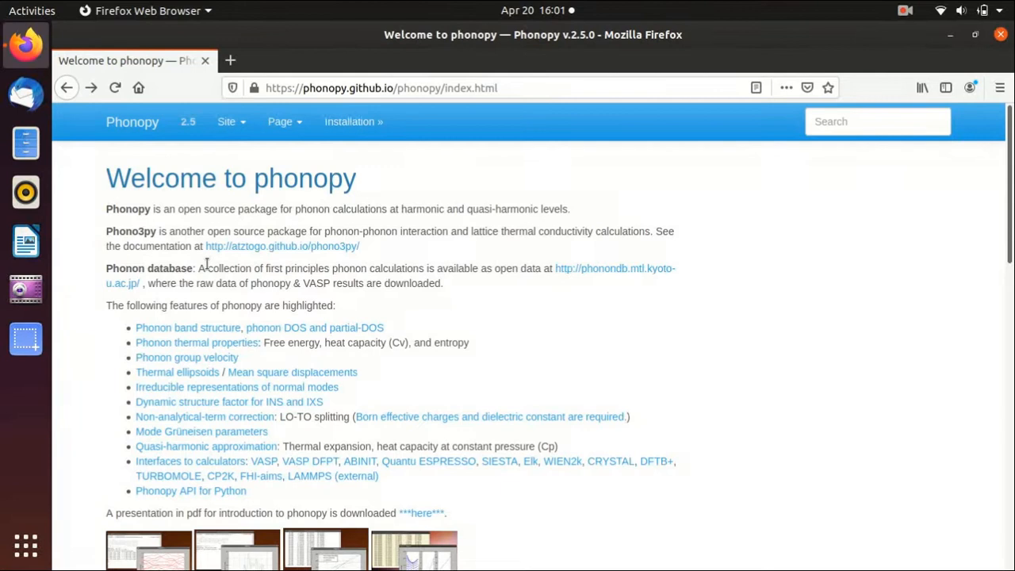
{"action": "mouse_move", "coordinate": [297, 185]}
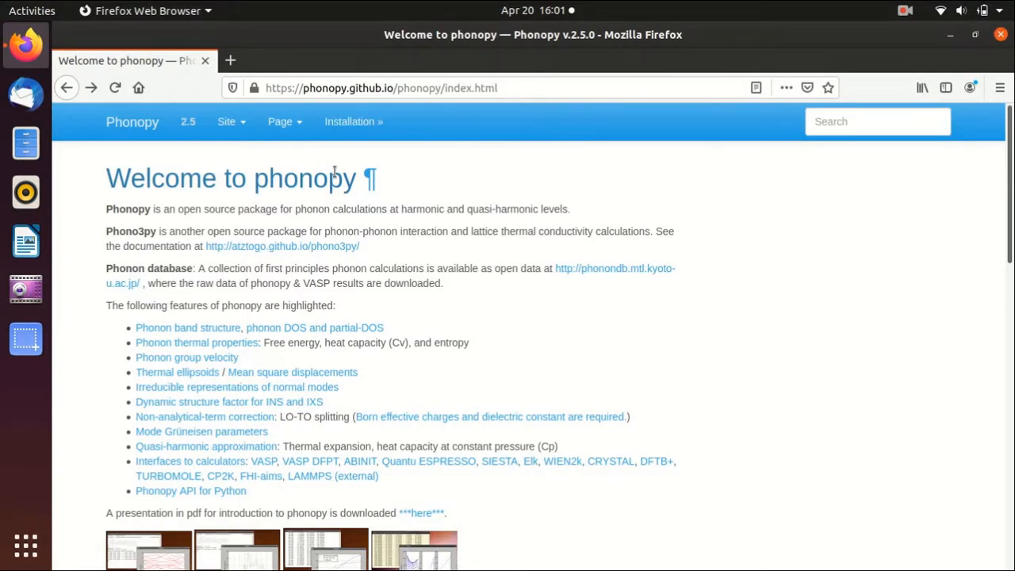
{"action": "mouse_move", "coordinate": [318, 188]}
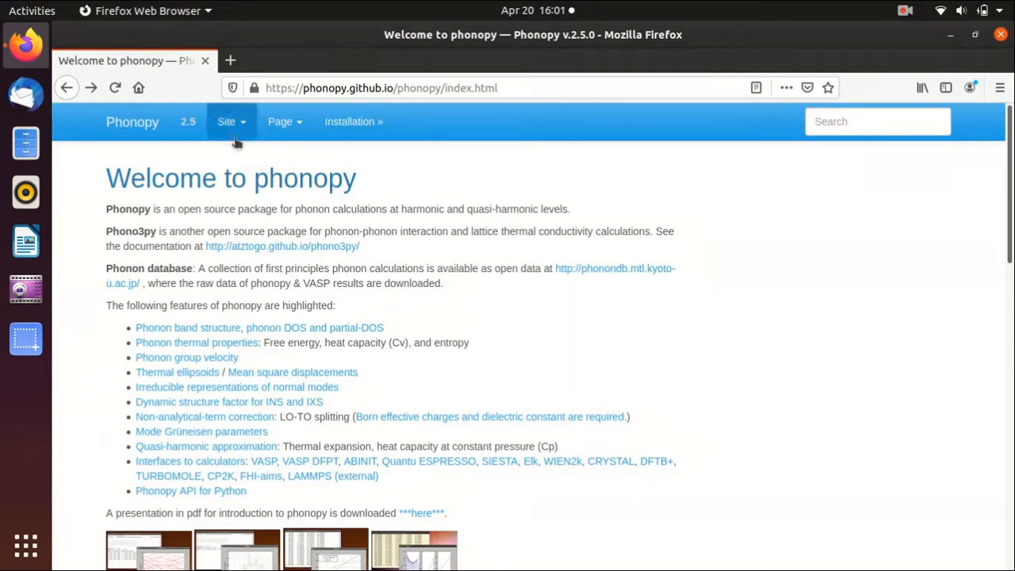
- Open Phonopy's minimum conda install steps and select the three setup commands
{"action": "left_click", "coordinate": [353, 121]}
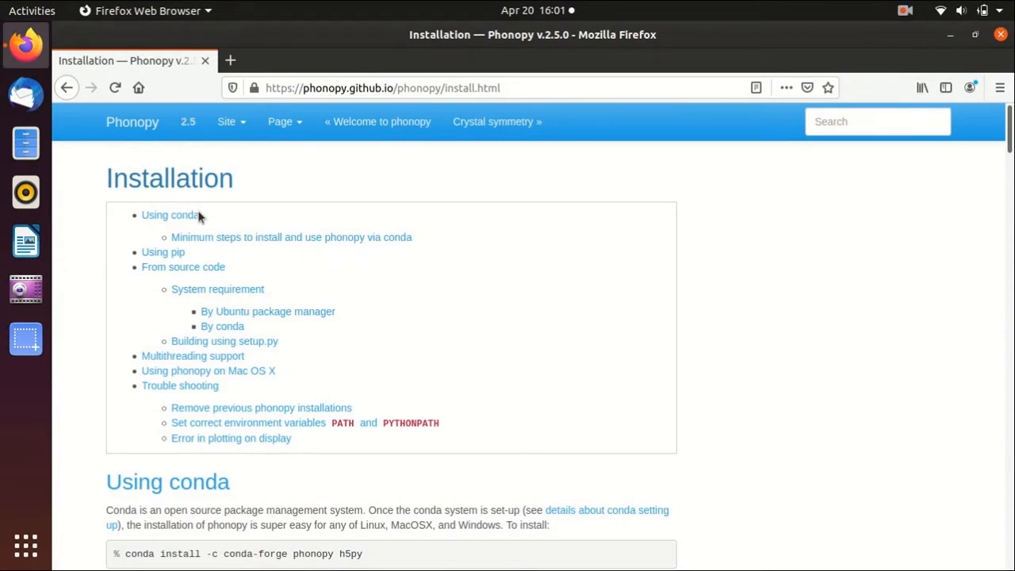
{"action": "mouse_move", "coordinate": [182, 267]}
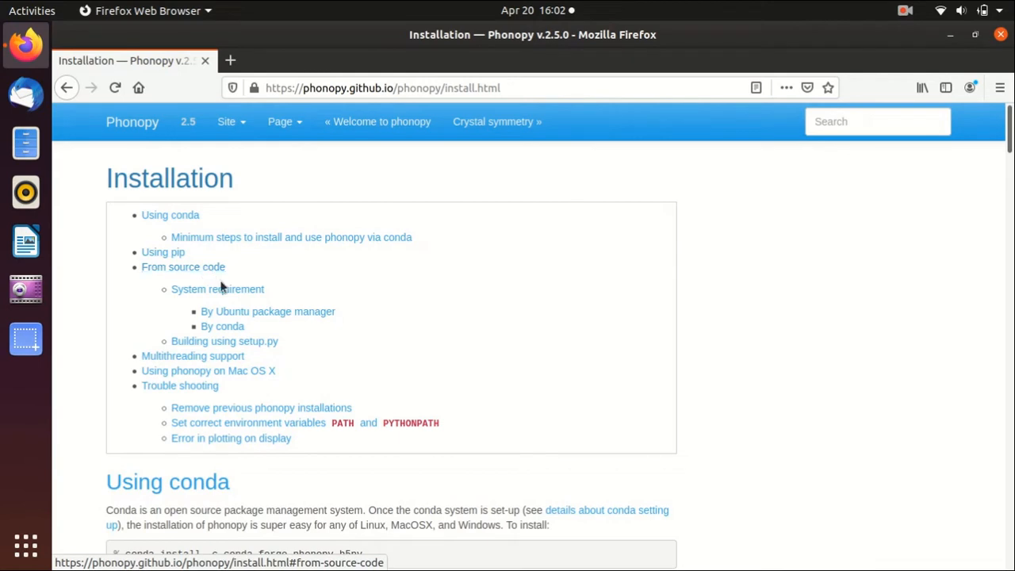
{"action": "mouse_move", "coordinate": [309, 252]}
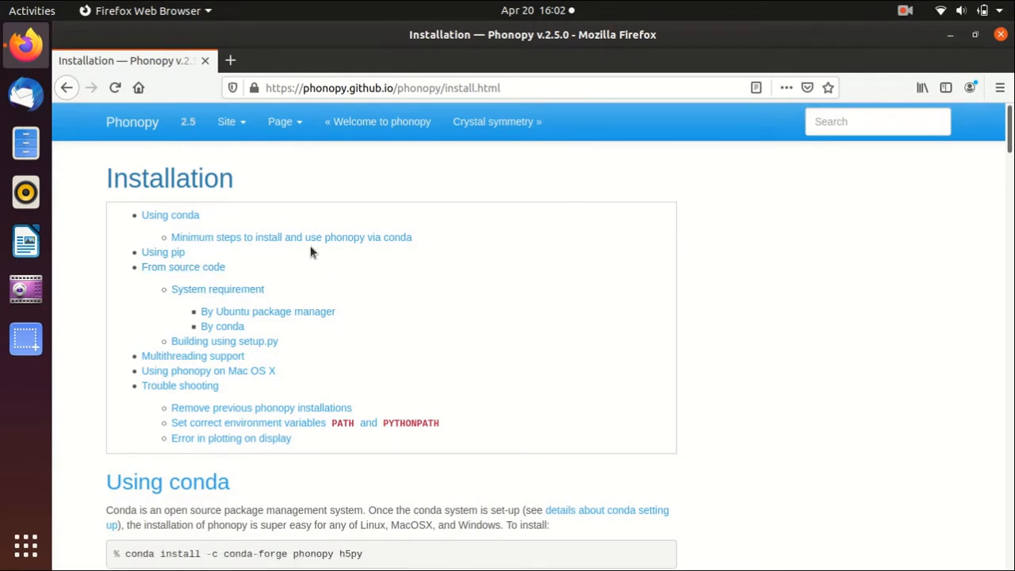
{"action": "left_click", "coordinate": [291, 237]}
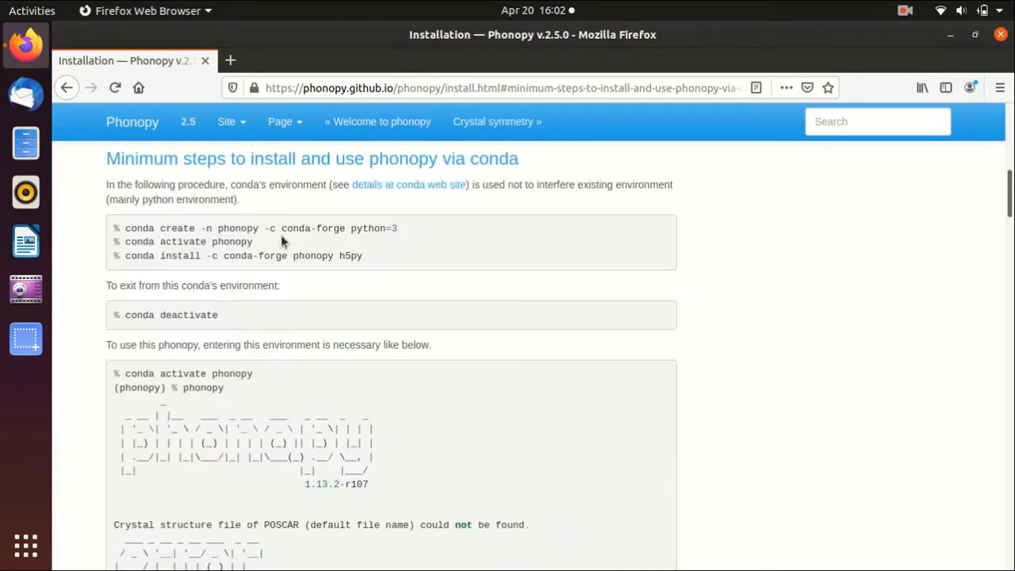
{"action": "mouse_move", "coordinate": [372, 250]}
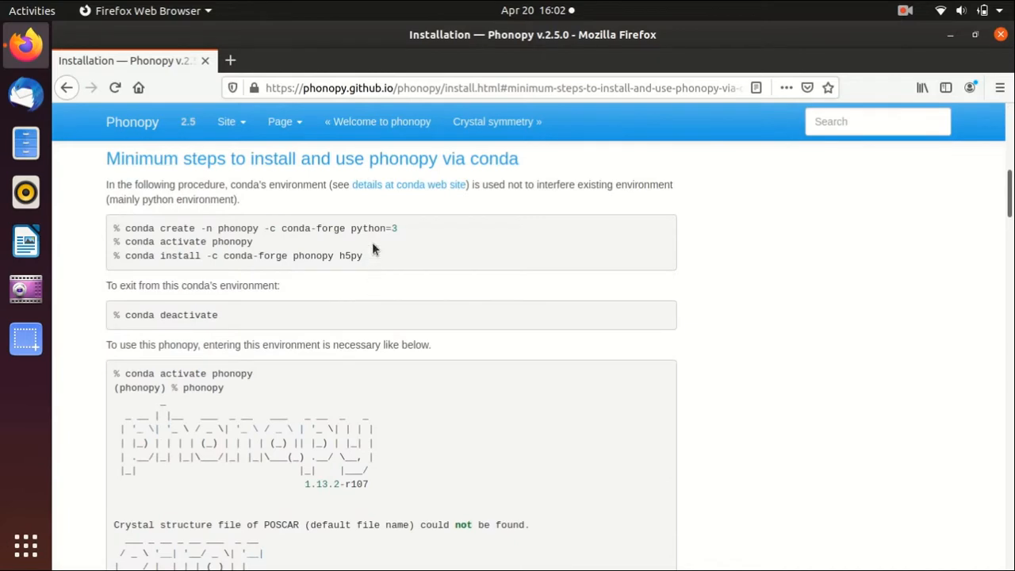
{"action": "mouse_move", "coordinate": [374, 254]}
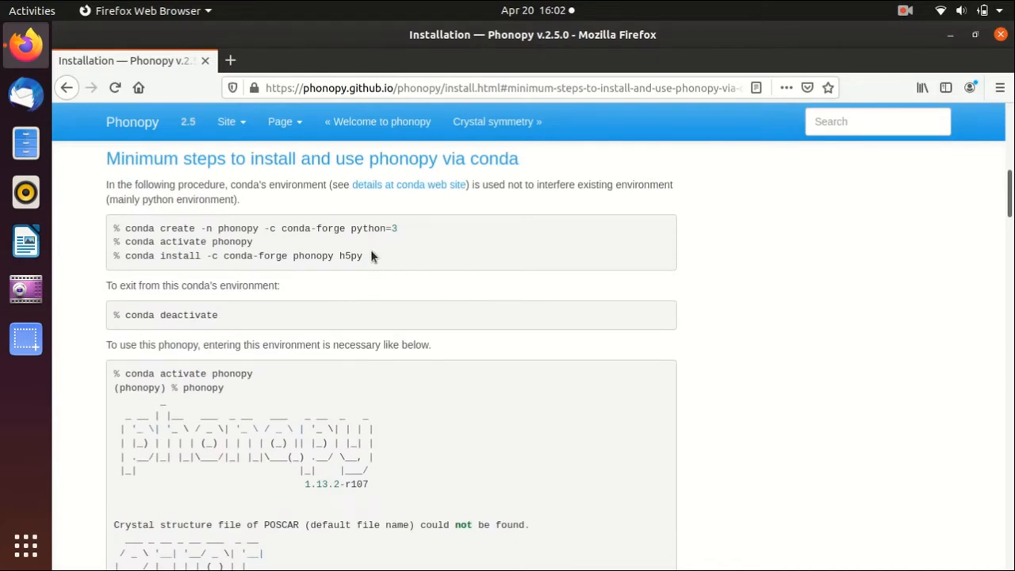
{"action": "scroll", "scroll_direction": "up", "scroll_amount": 3}
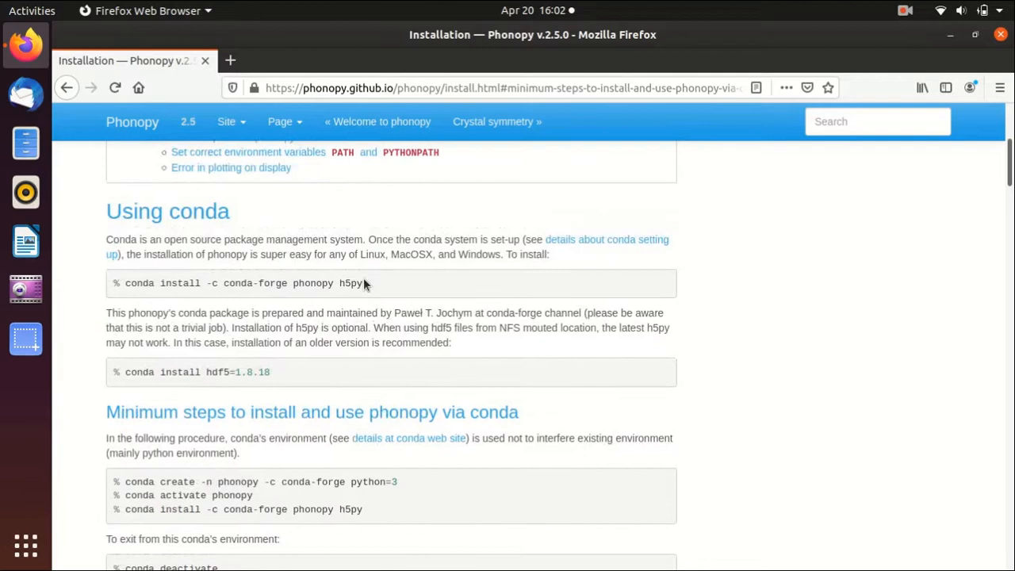
{"action": "triple_click", "coordinate": [242, 283]}
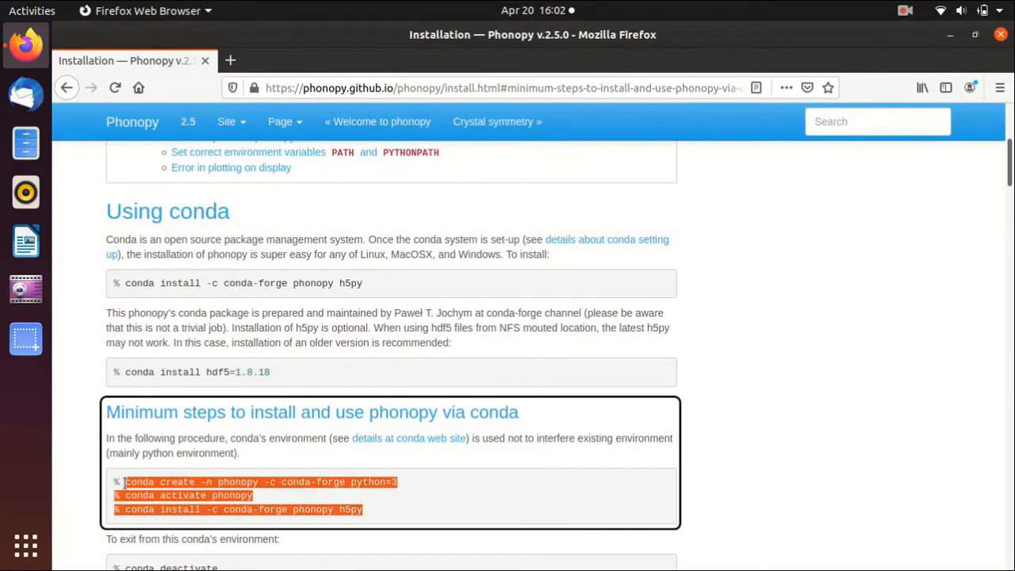
{"action": "mouse_move", "coordinate": [280, 456]}
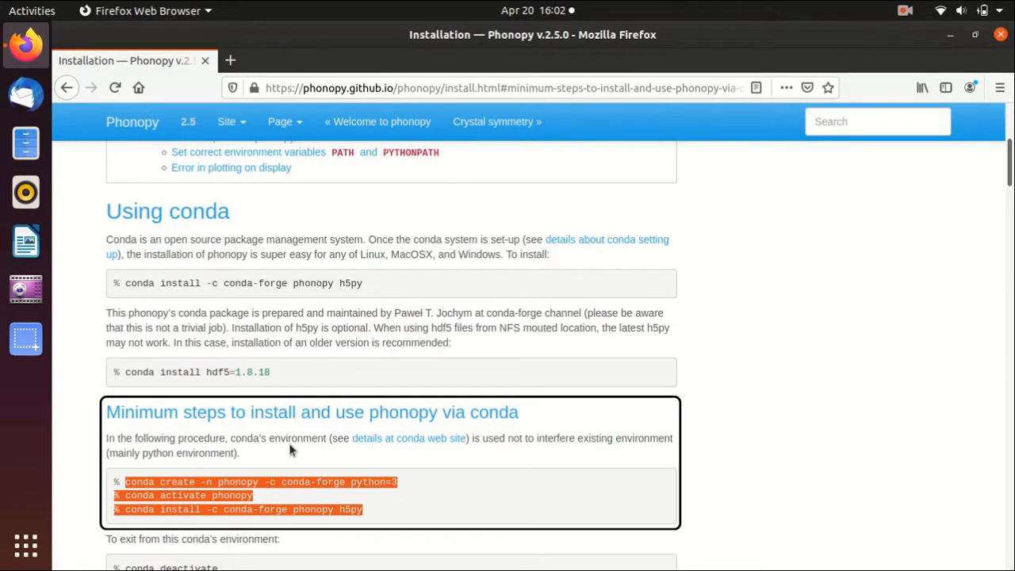
{"action": "mouse_move", "coordinate": [379, 521]}
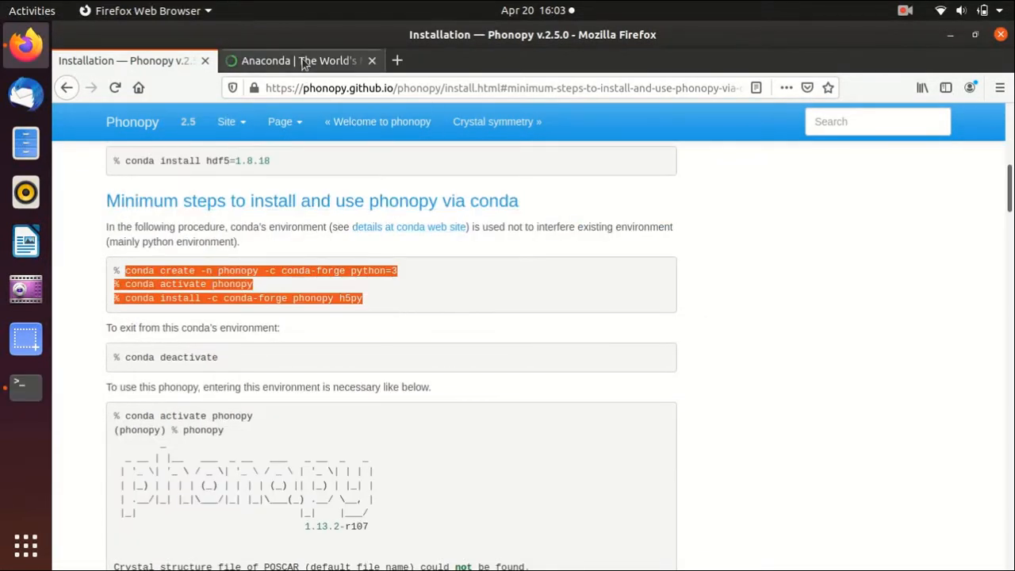
- Save the Anaconda 2020.02 64-Bit (x86) Linux installer for Python 3.7 to disk
{"action": "left_click", "coordinate": [300, 61]}
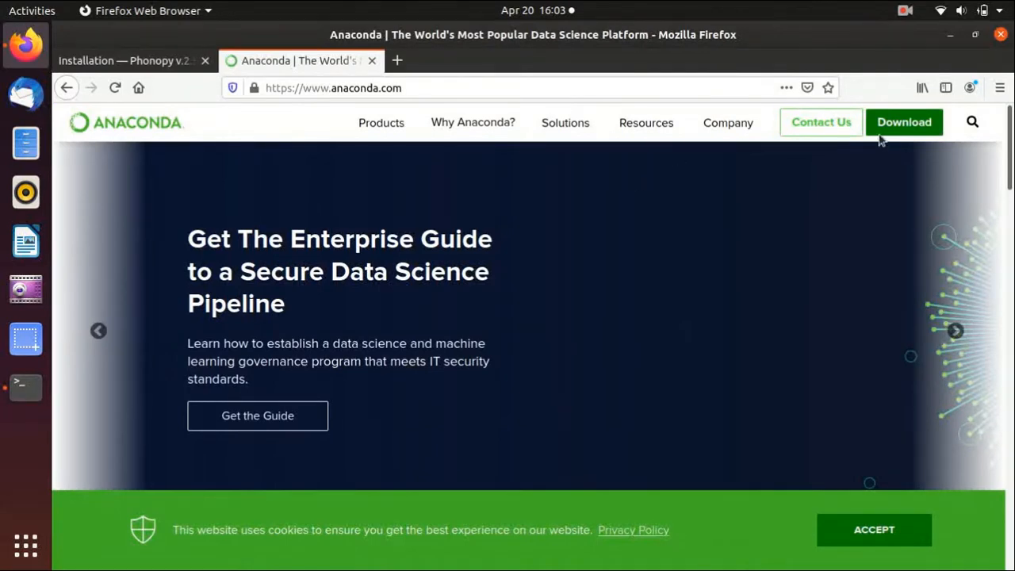
{"action": "left_click", "coordinate": [904, 122]}
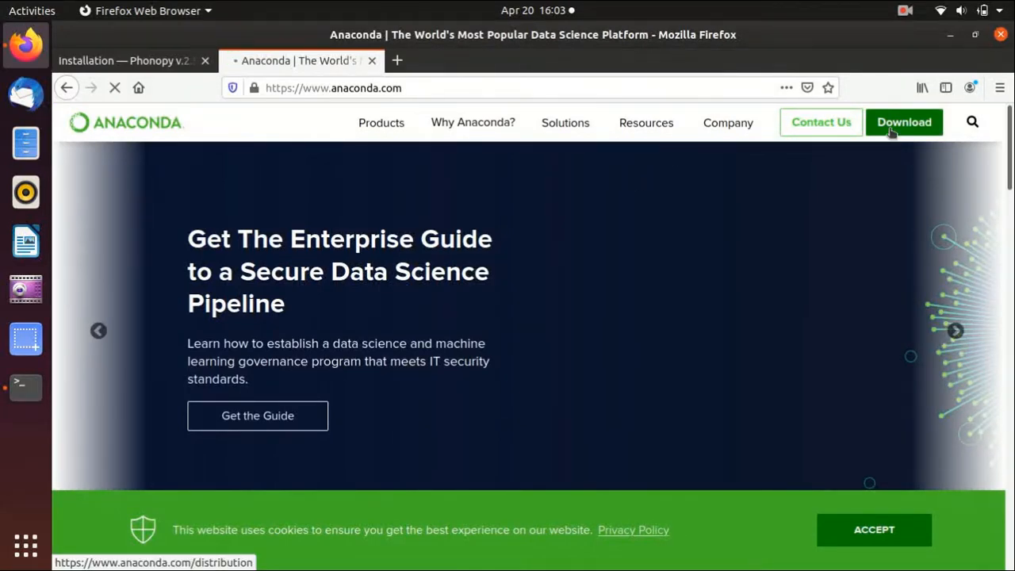
{"action": "left_click", "coordinate": [904, 122]}
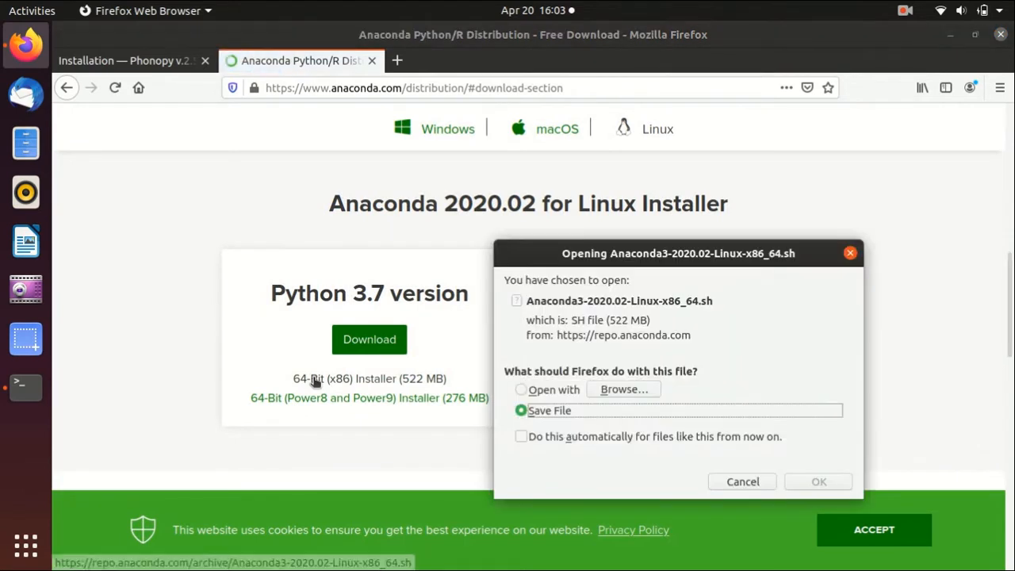
{"action": "left_click", "coordinate": [818, 481]}
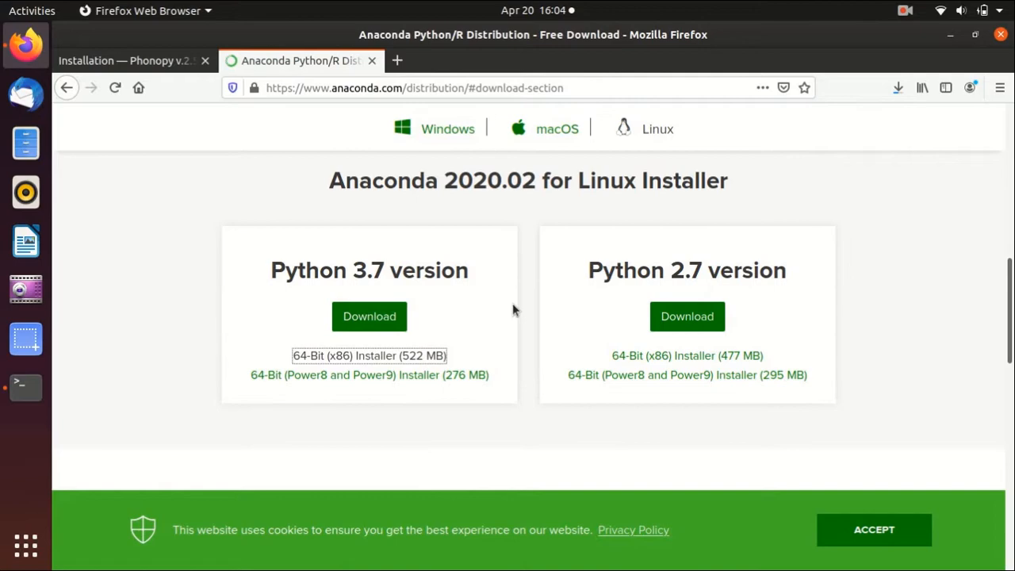
{"action": "scroll", "scroll_direction": "down", "scroll_amount": 3}
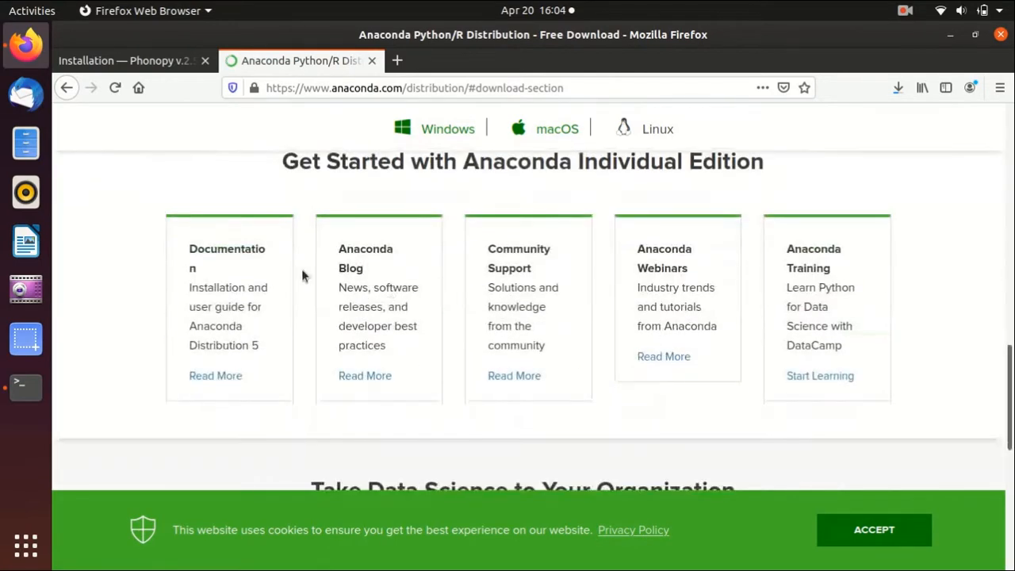
{"action": "mouse_move", "coordinate": [215, 375]}
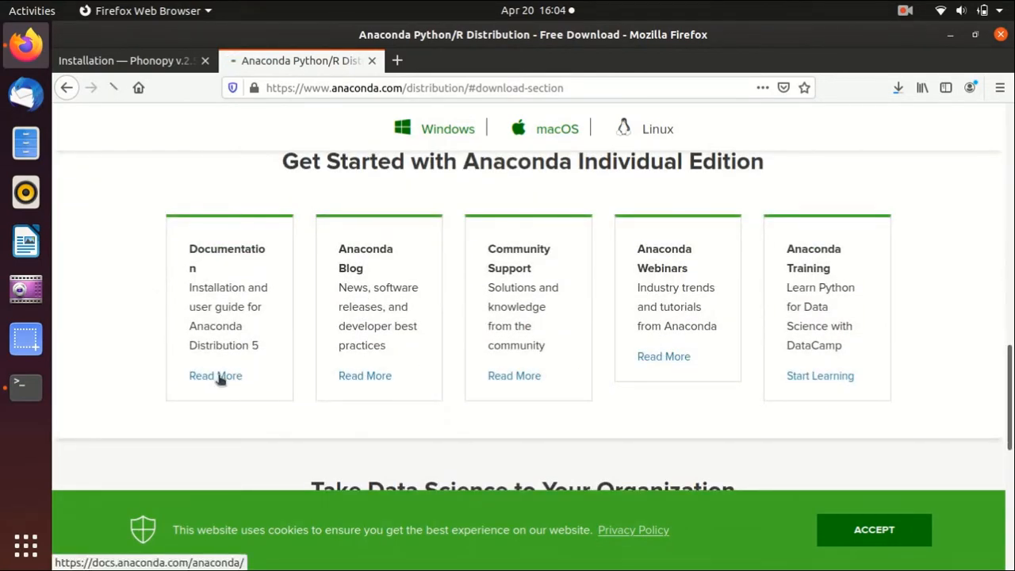
- Go to Anaconda docs' Installing on Linux page and reach the Debian apt-get command
{"action": "left_click", "coordinate": [215, 375]}
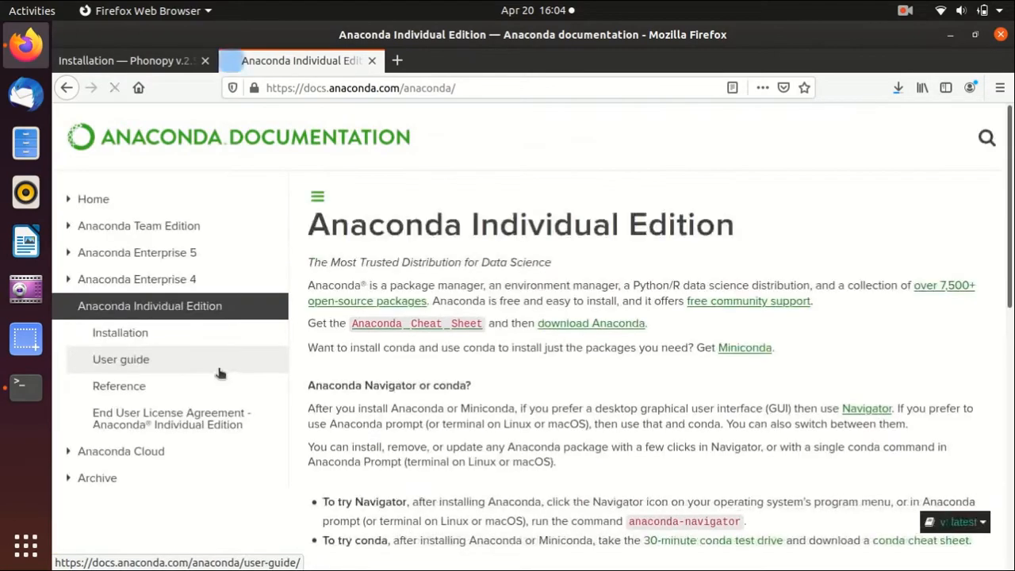
{"action": "left_click", "coordinate": [120, 333]}
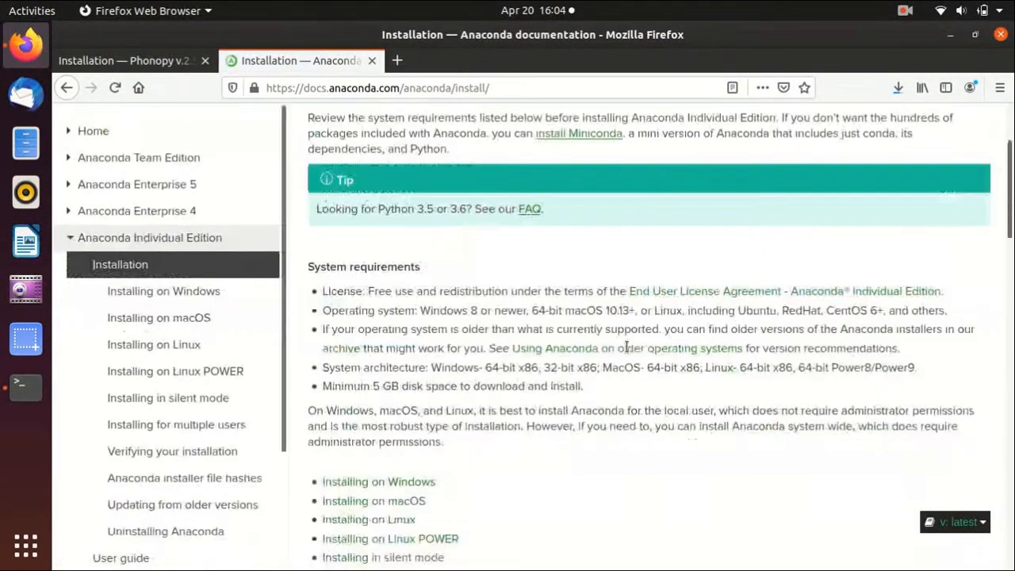
{"action": "scroll", "scroll_direction": "down", "scroll_amount": 3}
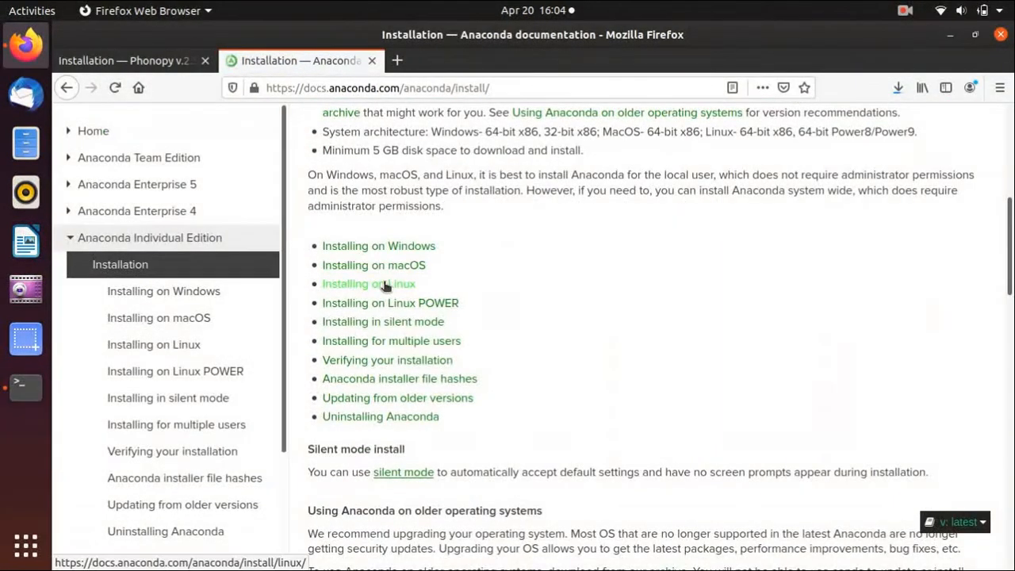
{"action": "left_click", "coordinate": [368, 283]}
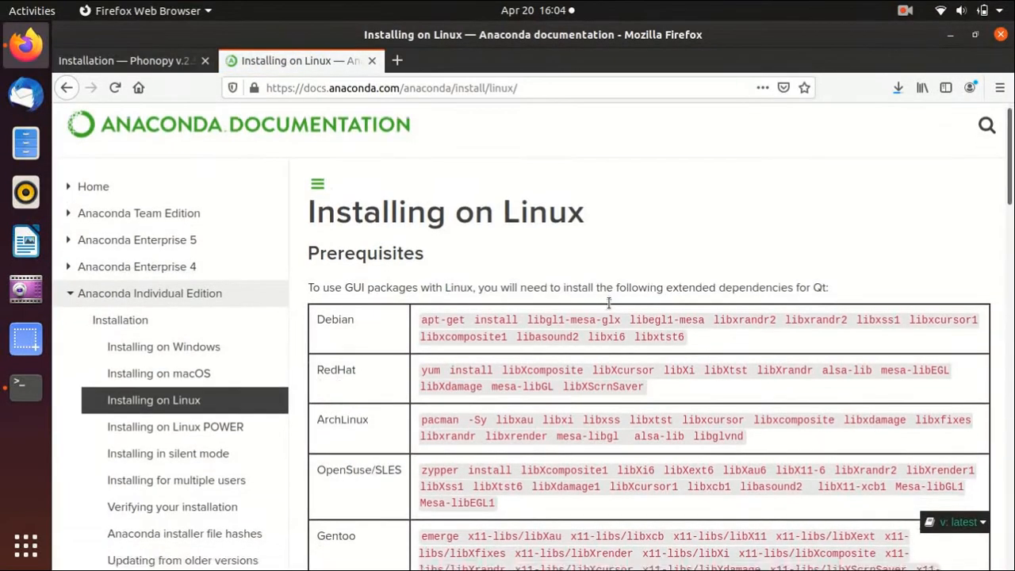
{"action": "scroll", "scroll_direction": "down", "scroll_amount": 3}
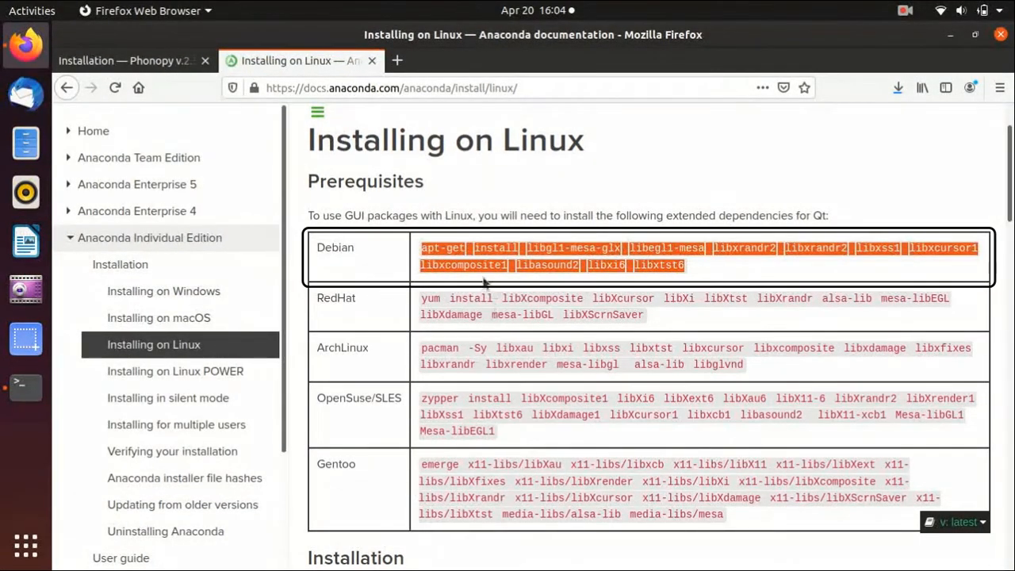
{"action": "mouse_move", "coordinate": [429, 290]}
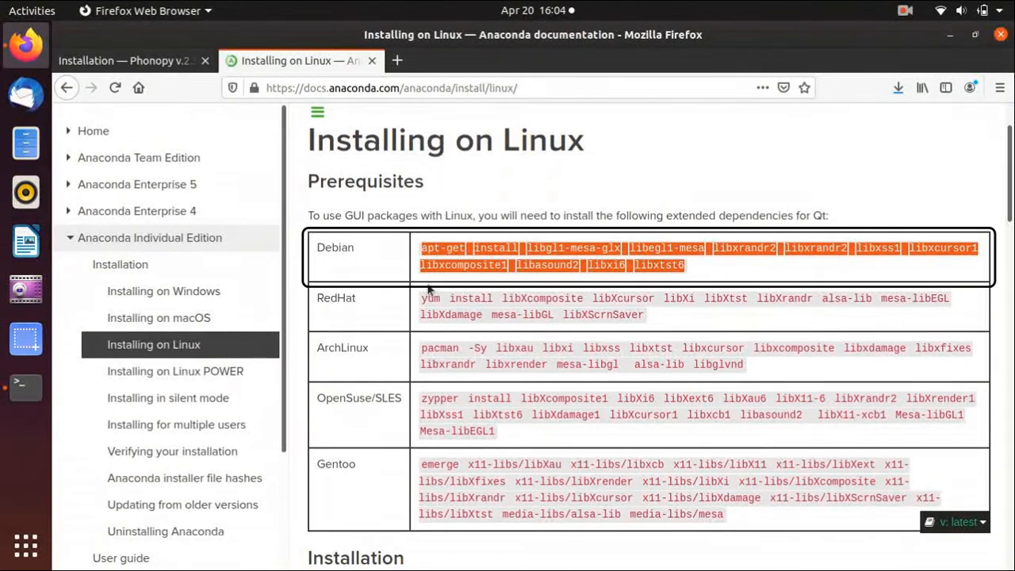
- Run the sudo apt-get install of libgl1-mesa-glx and libasound2 packages, confirming with Y
{"action": "left_click", "coordinate": [25, 386]}
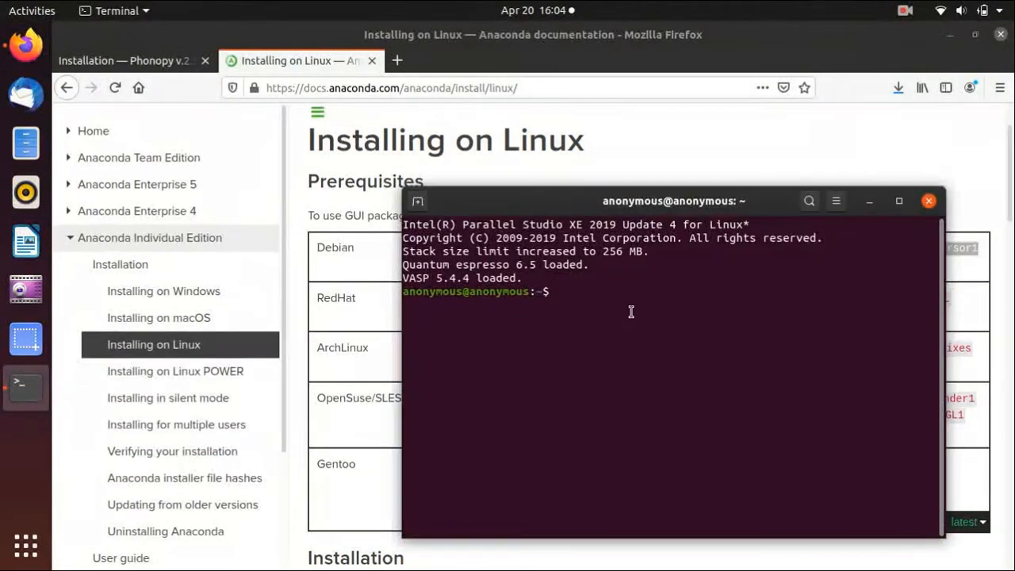
{"action": "type", "text": "sudo"}
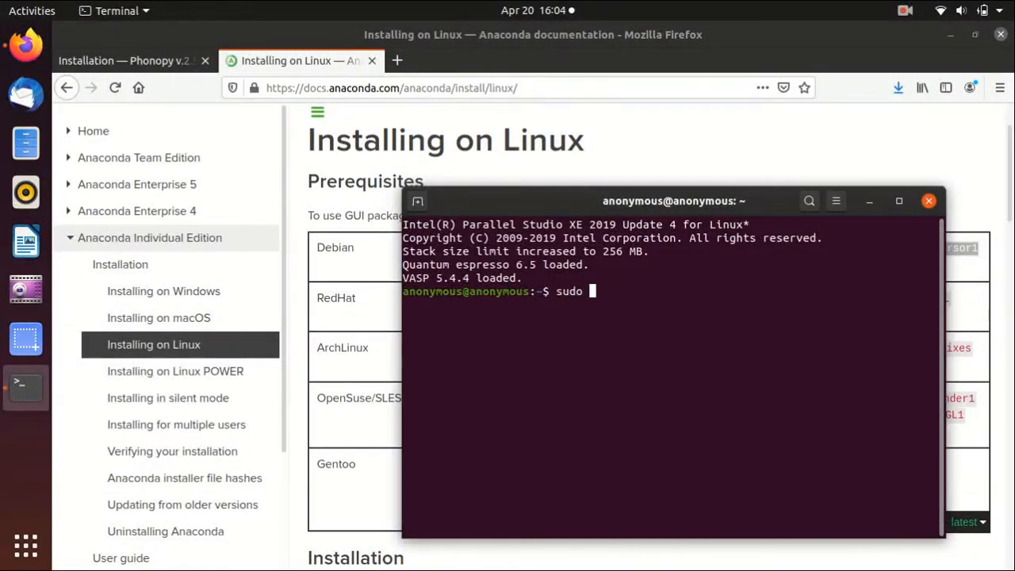
{"action": "key", "text": "Return"}
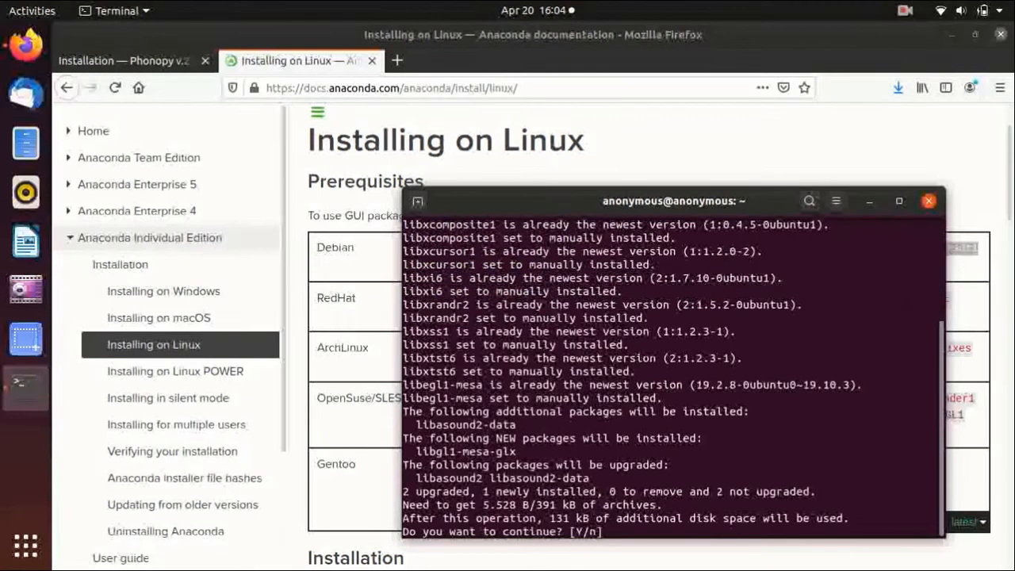
{"action": "type", "text": "Y"}
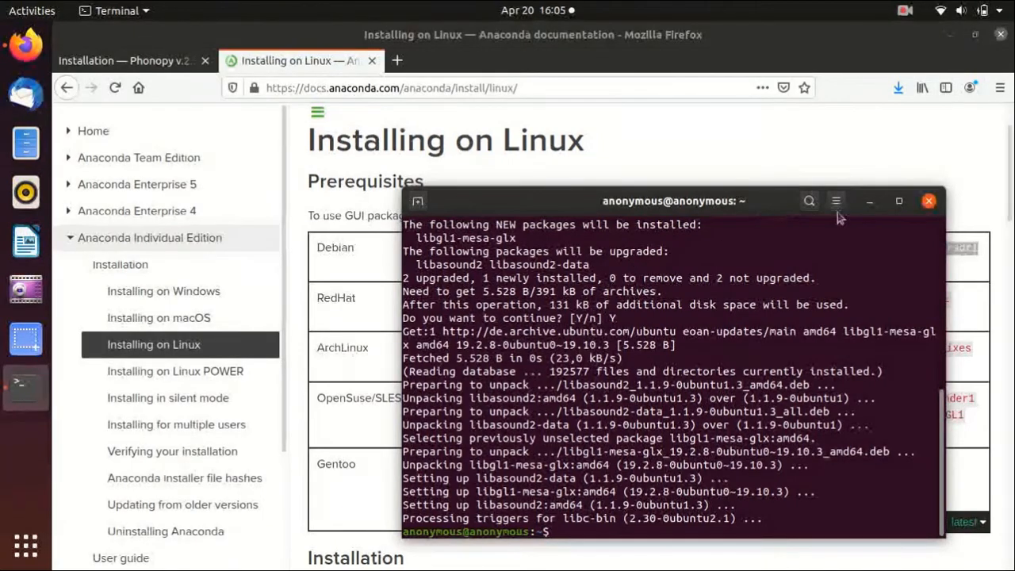
- Back in Anaconda's Linux guide, take the bash Anaconda3 installer command for the terminal
{"action": "left_click", "coordinate": [928, 200]}
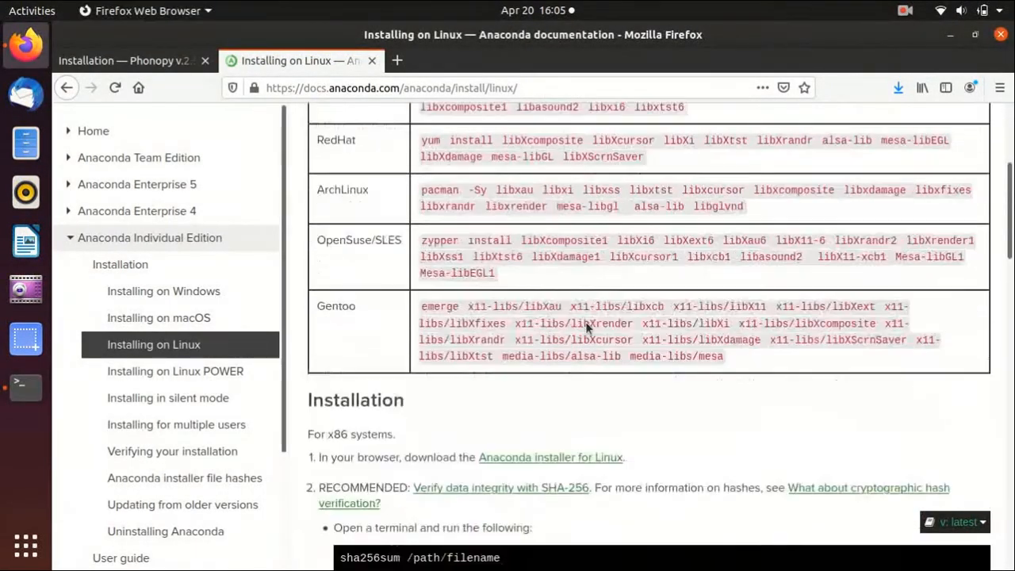
{"action": "scroll", "scroll_direction": "down", "scroll_amount": 3}
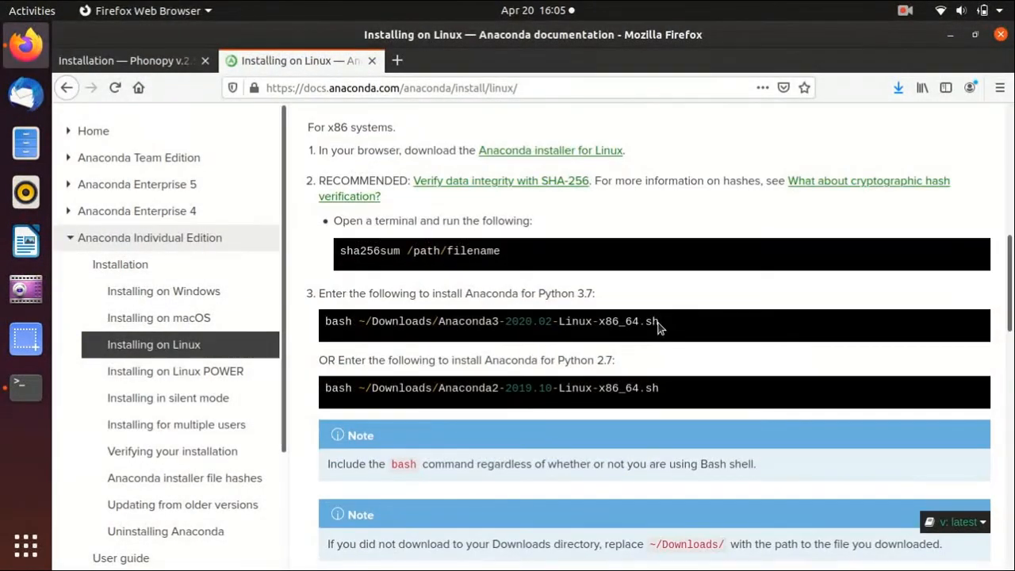
{"action": "left_click", "coordinate": [25, 387]}
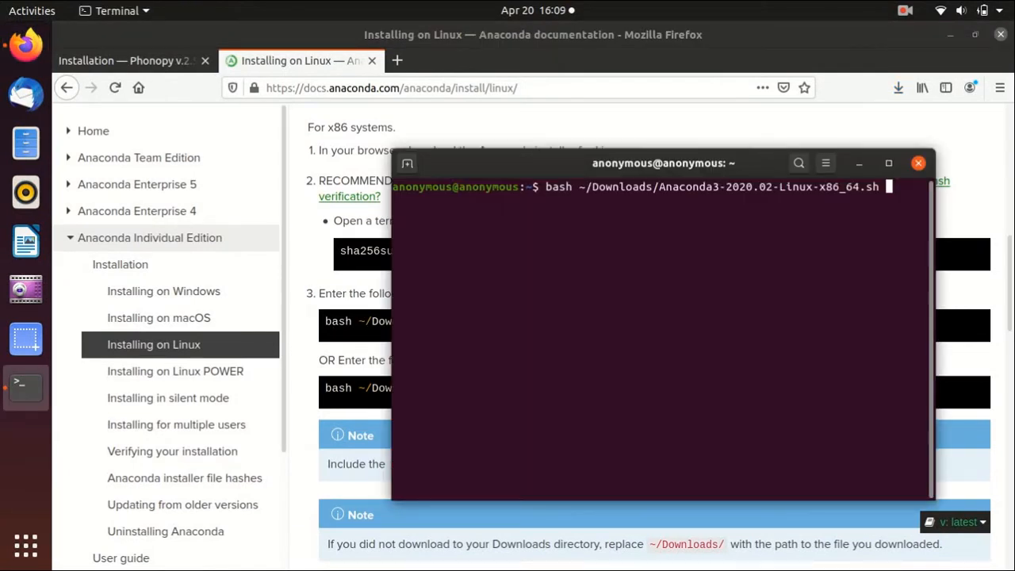
- Run the Anaconda3 installer, accept the license with yes, and install to /home/anonymous/Programs/anaconda3
{"action": "key", "text": "Return"}
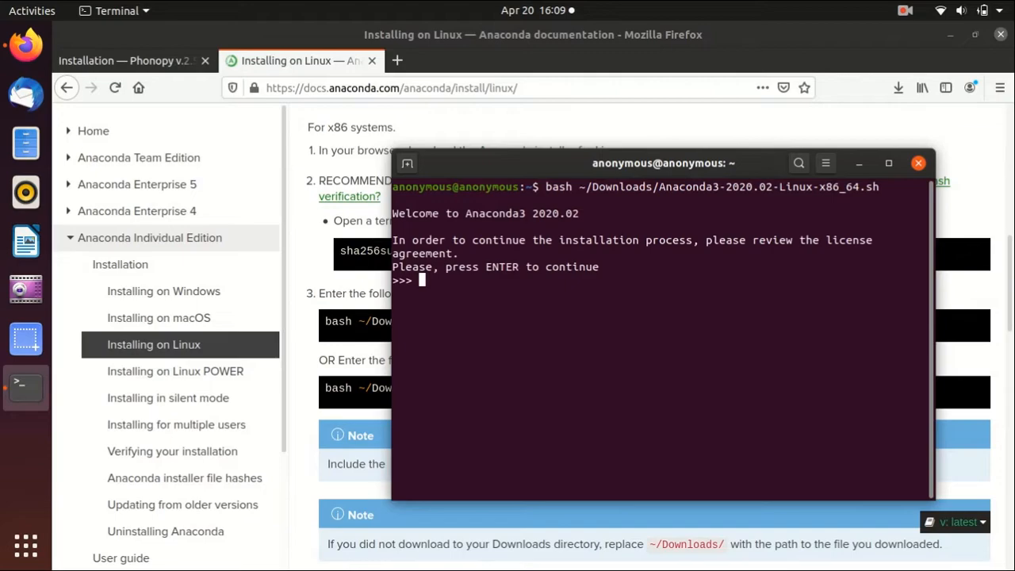
{"action": "key", "text": "Return"}
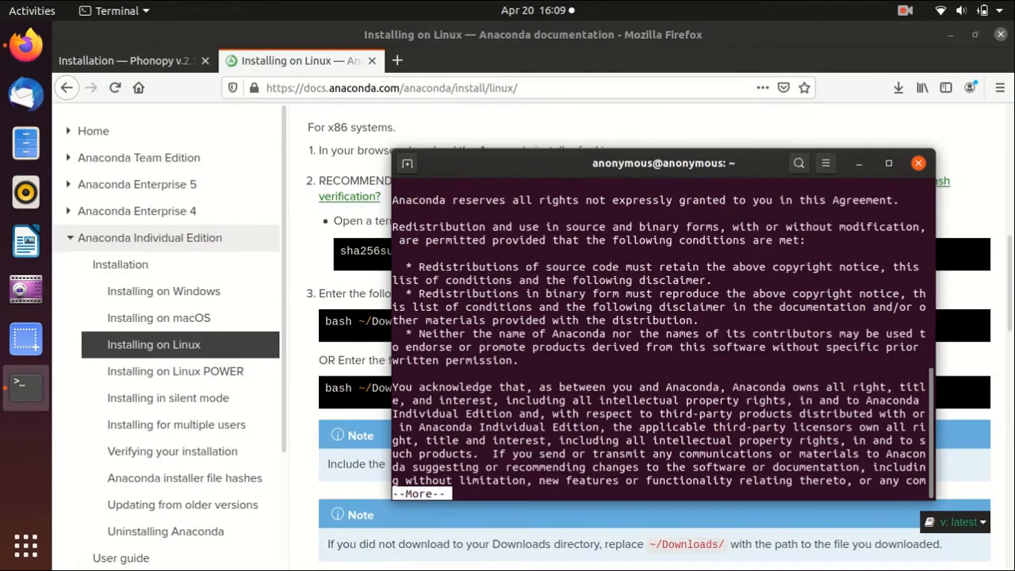
{"action": "key", "text": "space"}
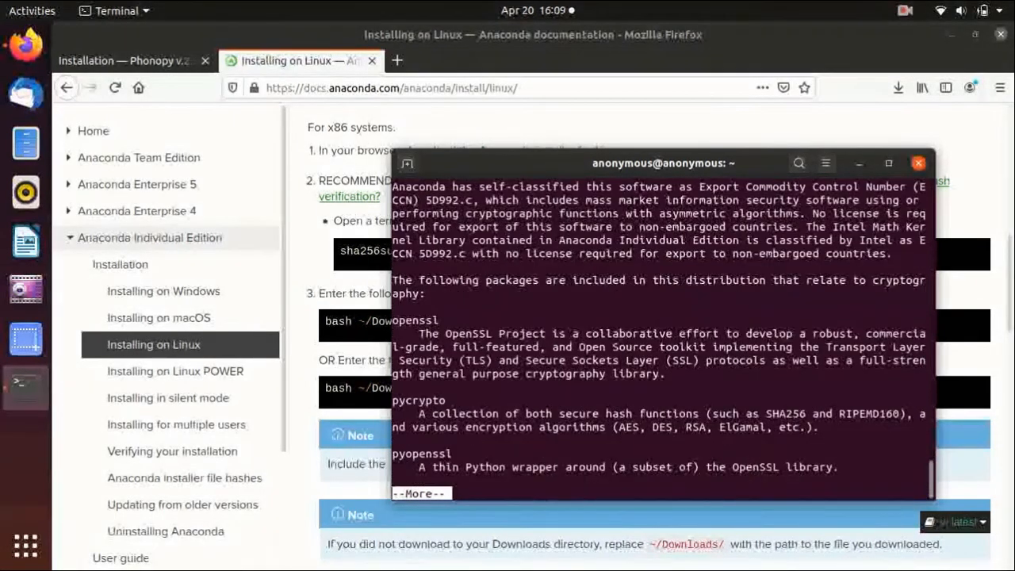
{"action": "type", "text": "yes"}
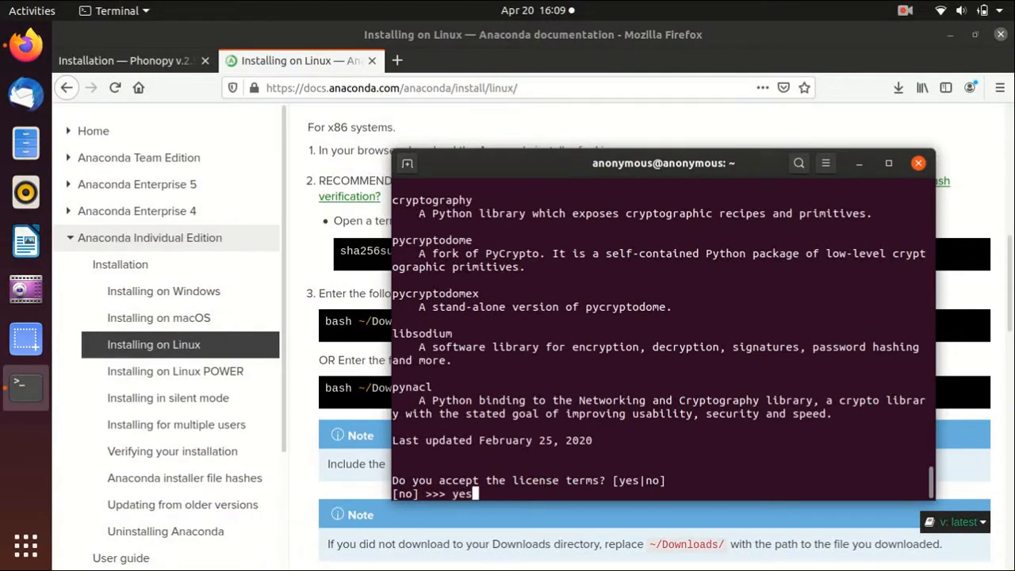
{"action": "key", "text": "Return"}
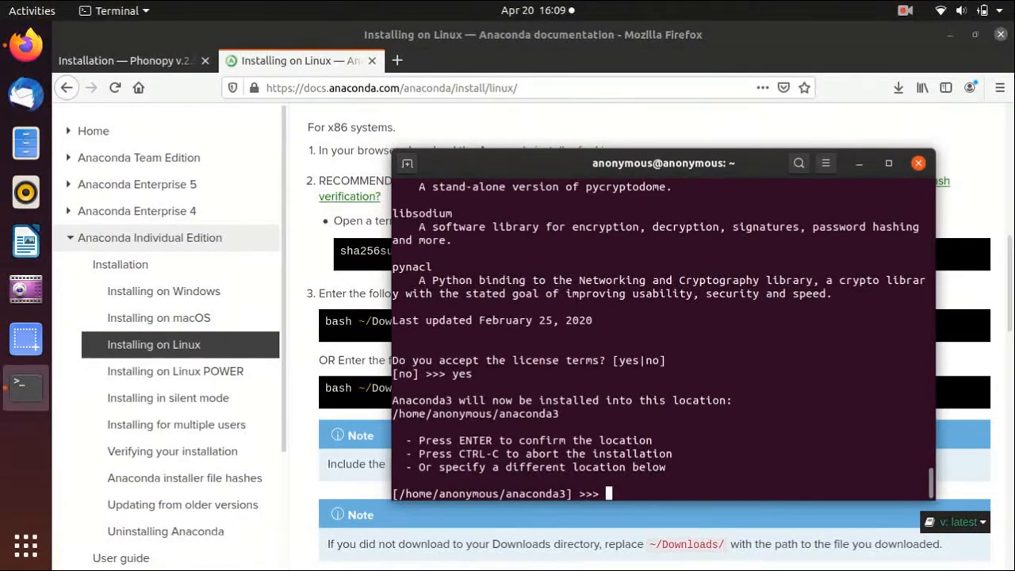
{"action": "type", "text": "/home/anonymous/Programs/anaconda3"}
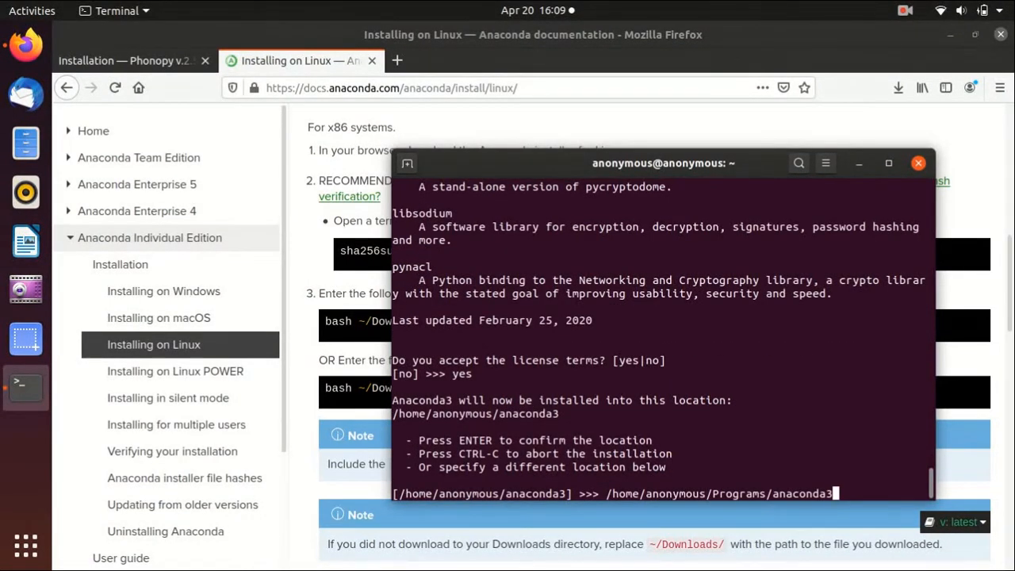
{"action": "key", "text": "Return"}
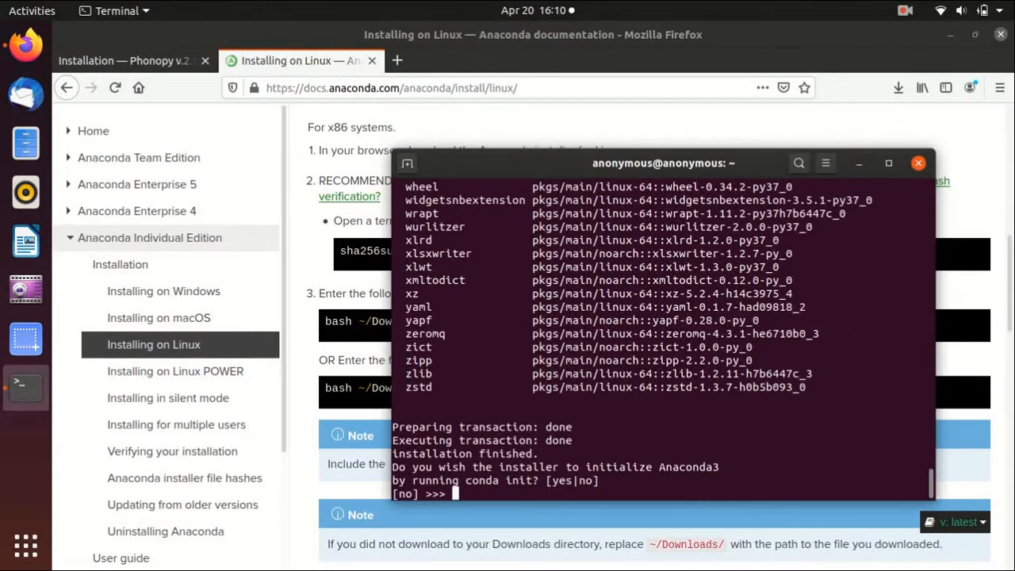
- Answer yes to conda init and run source ~/.bashrc to activate the base environment
{"action": "type", "text": "yes"}
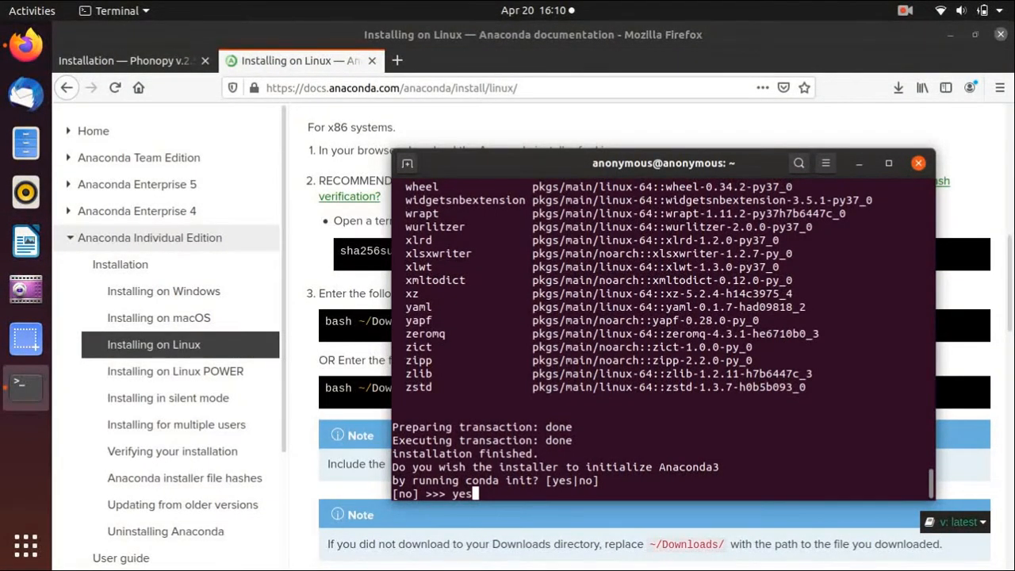
{"action": "key", "text": "Return"}
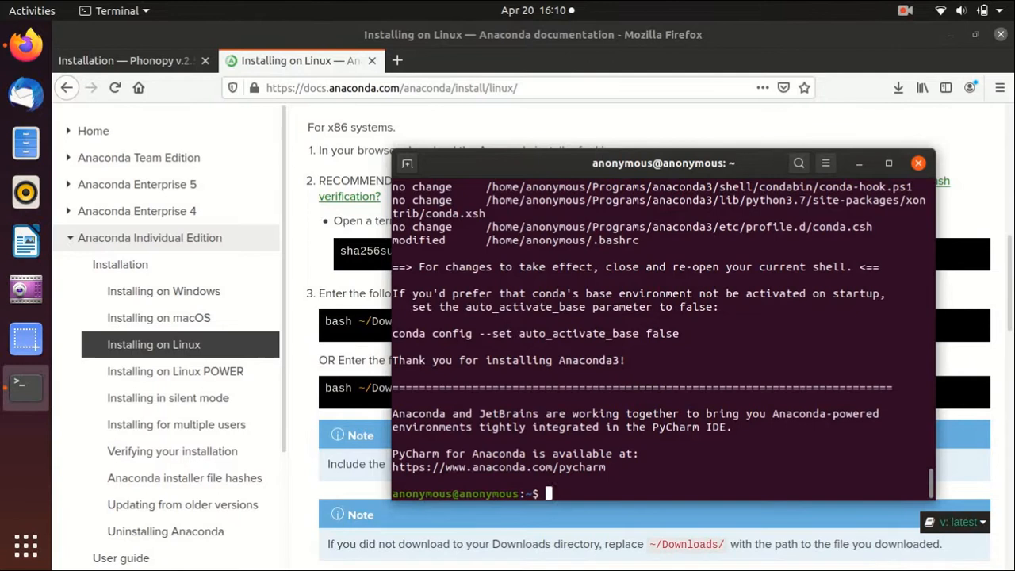
{"action": "type", "text": "sour"}
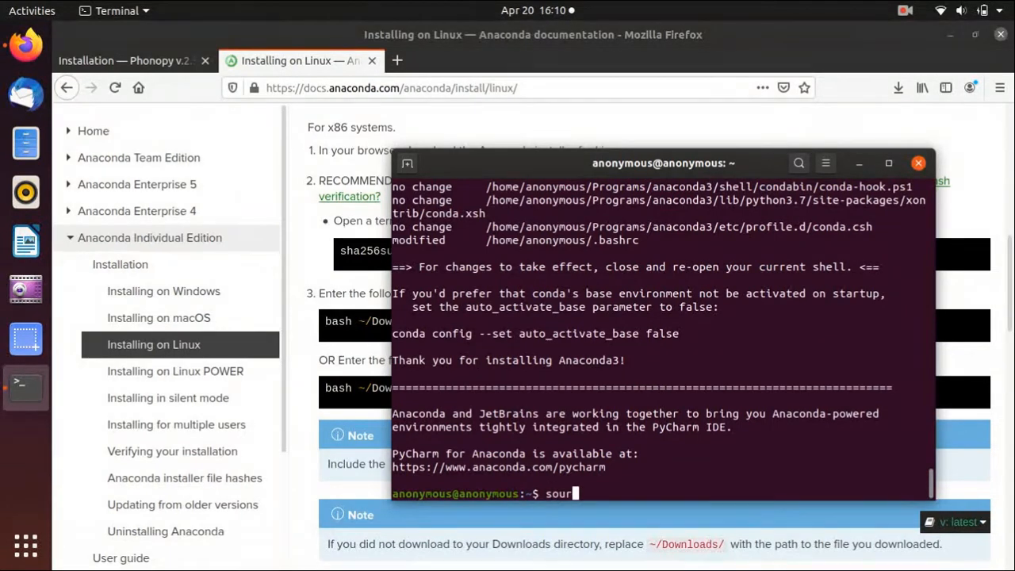
{"action": "type", "text": "ce ~/."}
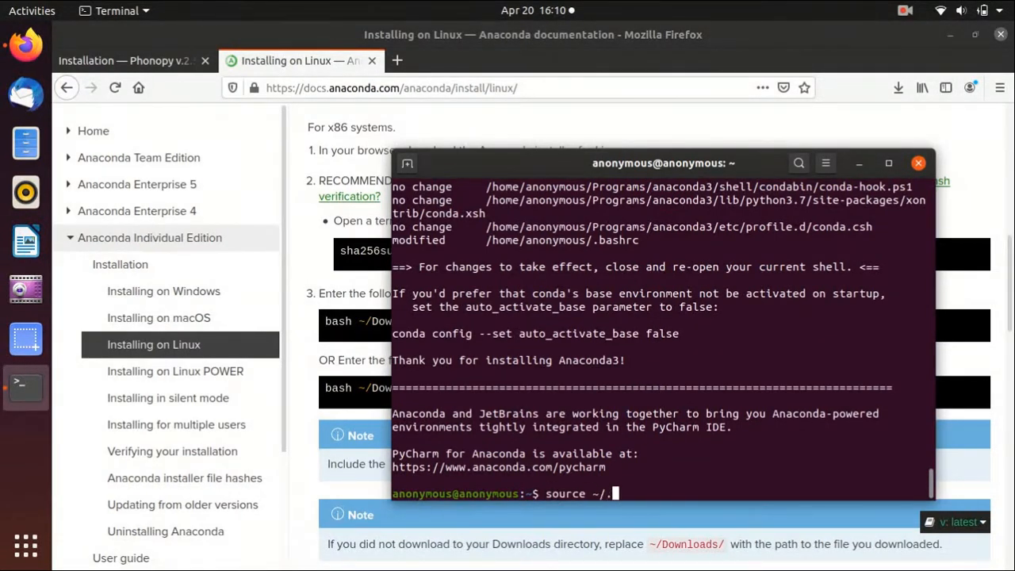
{"action": "type", "text": "bashr"}
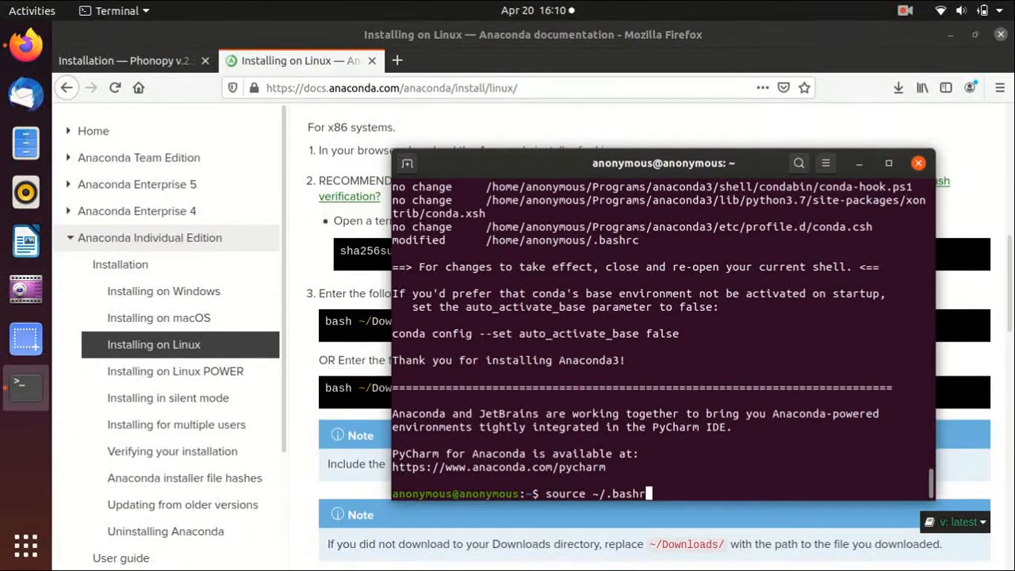
{"action": "key", "text": "Return"}
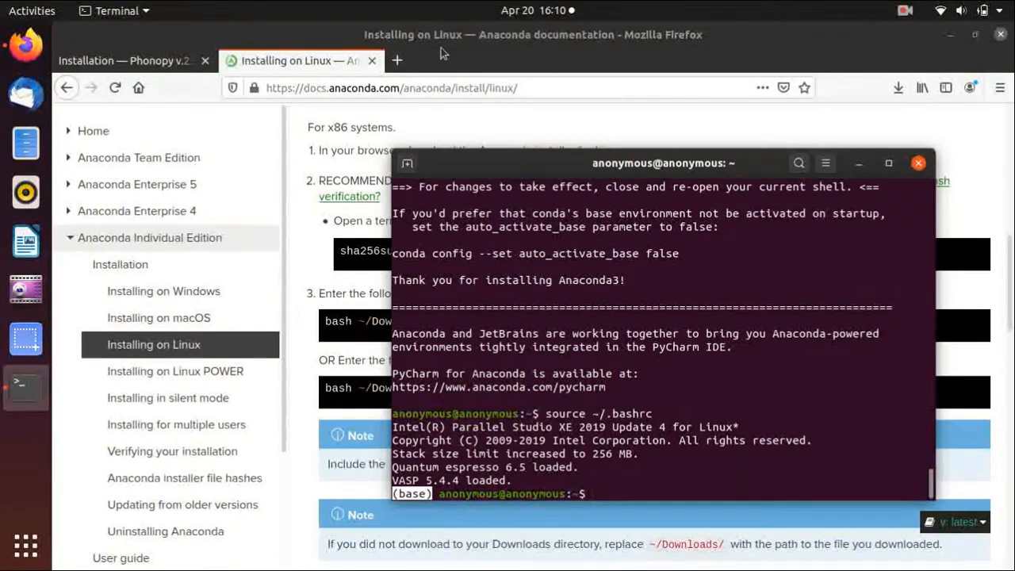
{"action": "left_click", "coordinate": [127, 60]}
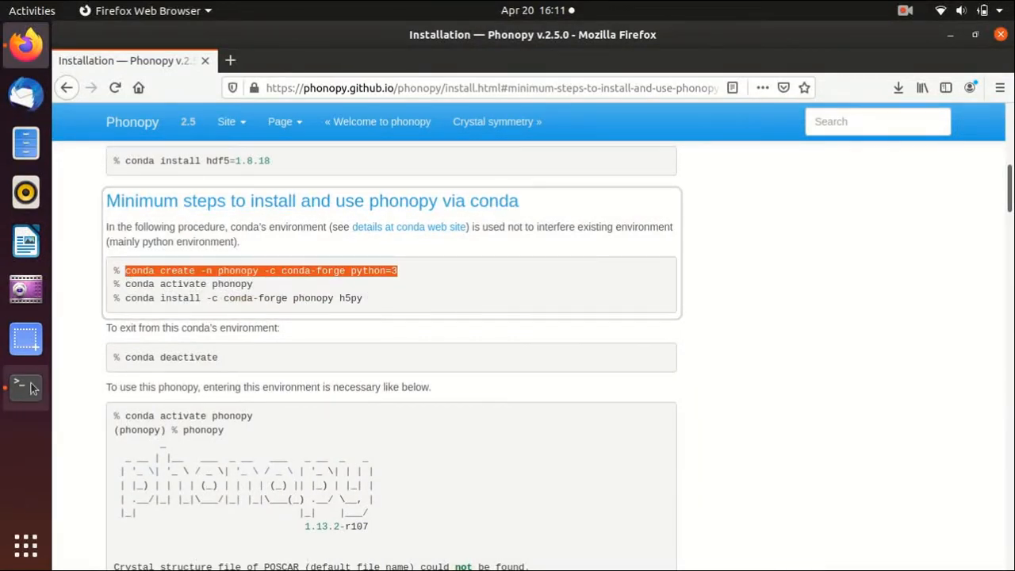
- Run 'conda create -n phonopy -c conda-forge python=3' and confirm with y
{"action": "left_click", "coordinate": [26, 386]}
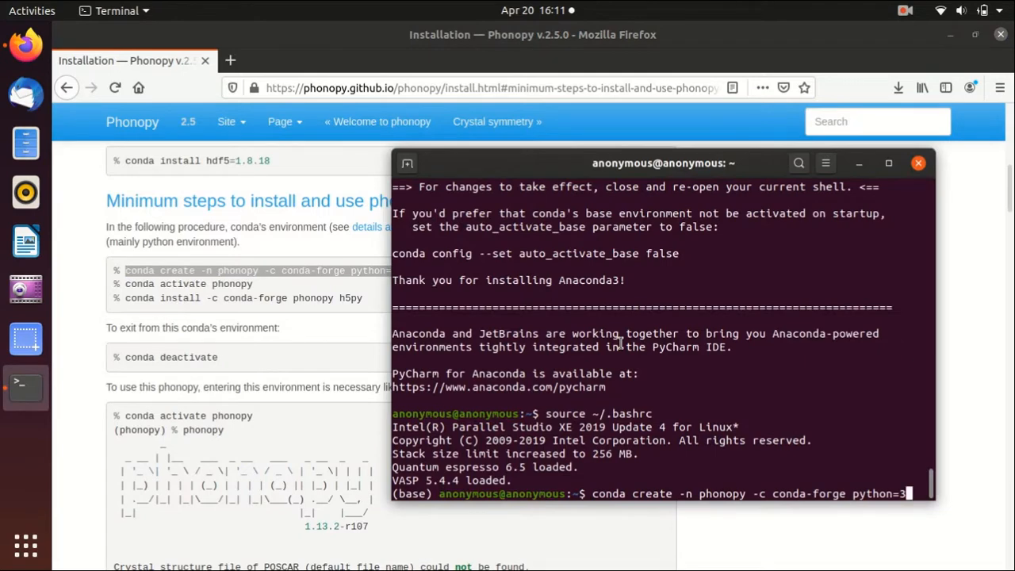
{"action": "key", "text": "Return"}
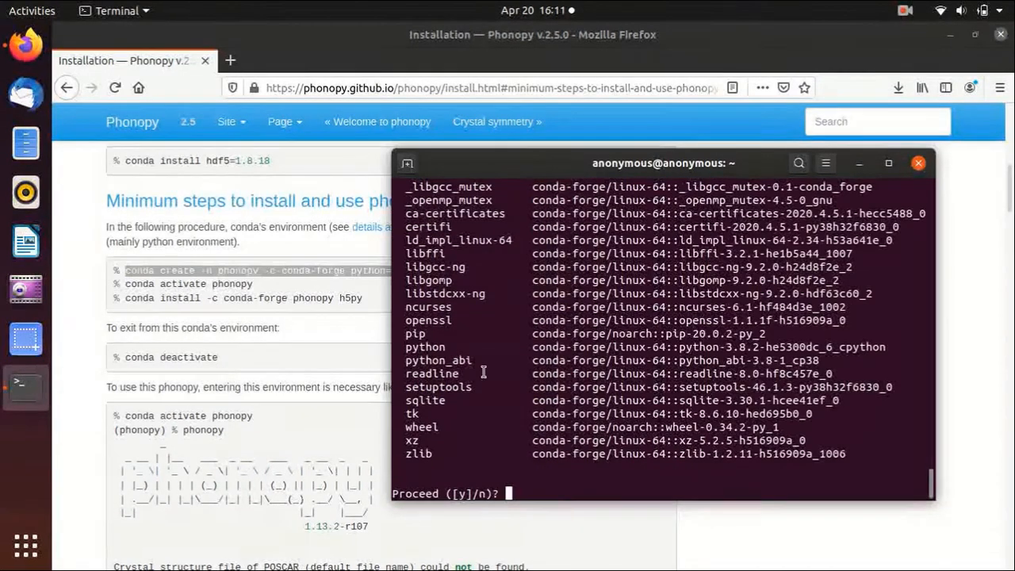
{"action": "type", "text": "y"}
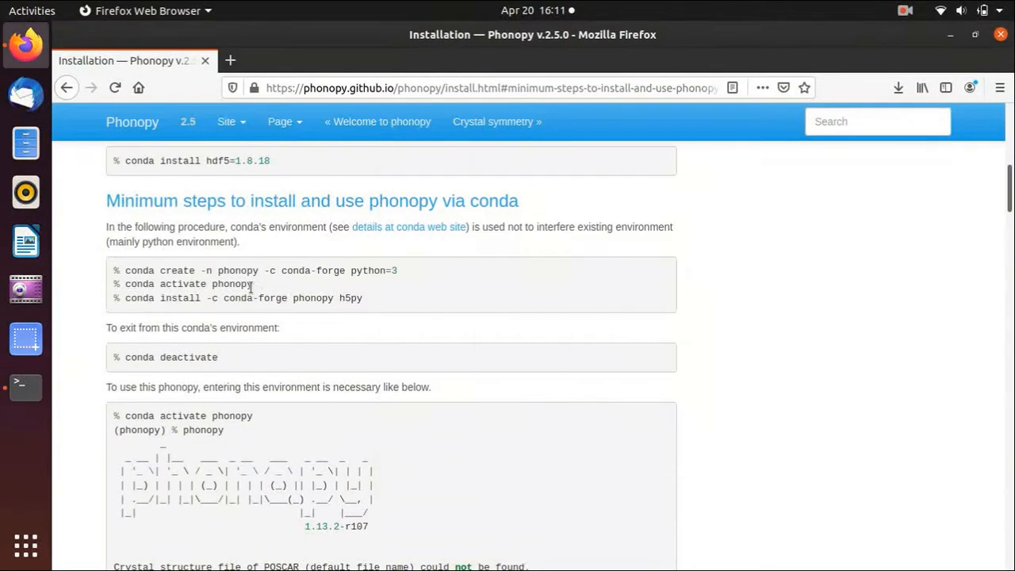
- Run 'conda activate phonopy', then 'conda install -c conda-forge phonopy h5py', confirming with y
{"action": "double_click", "coordinate": [188, 284]}
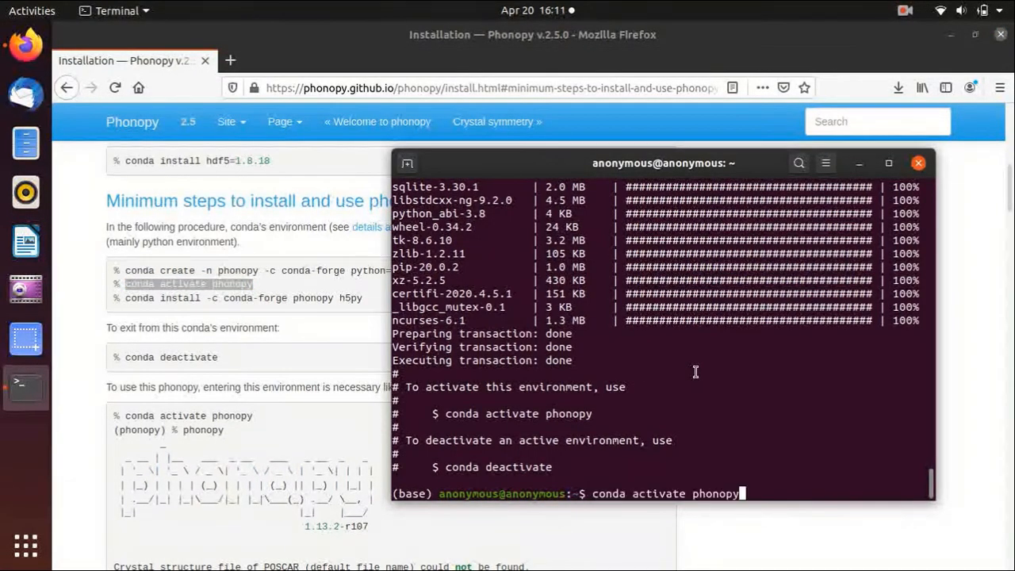
{"action": "key", "text": "Return"}
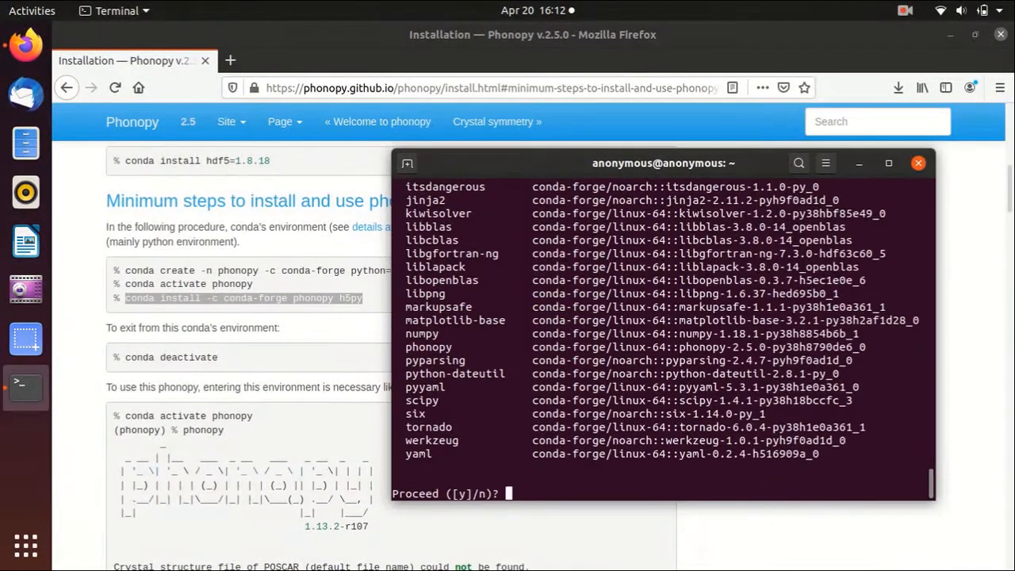
{"action": "type", "text": "y"}
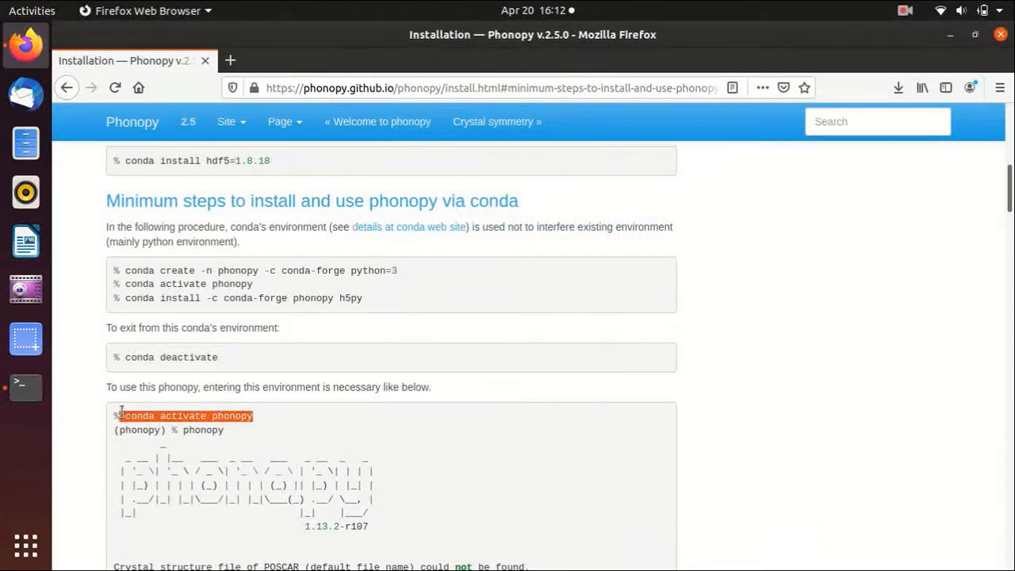
- Run 'conda activate phonopy', then run phonopy to show its 2.5.0 banner
{"action": "left_click", "coordinate": [25, 386]}
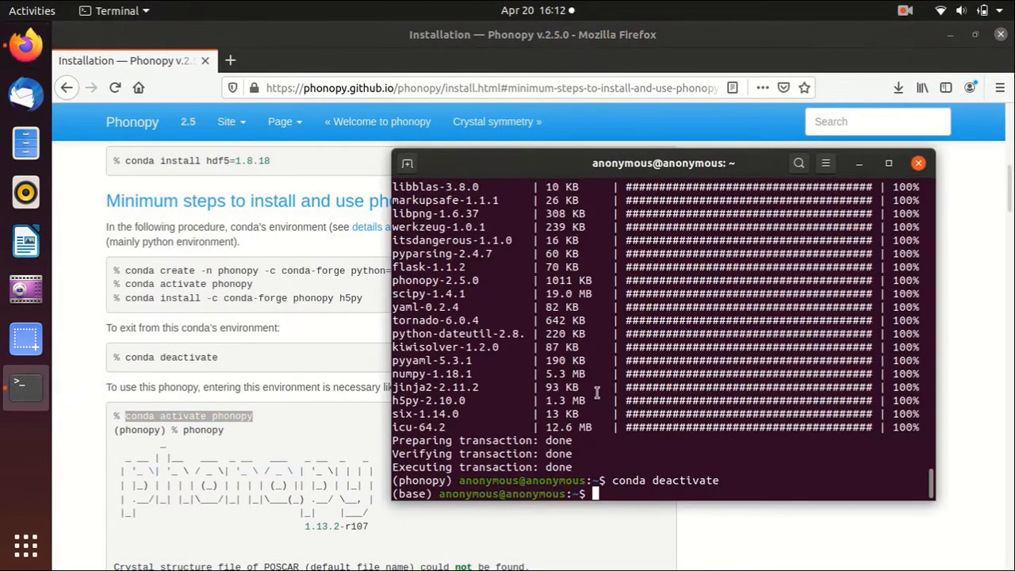
{"action": "type", "text": "conda activate phonopy"}
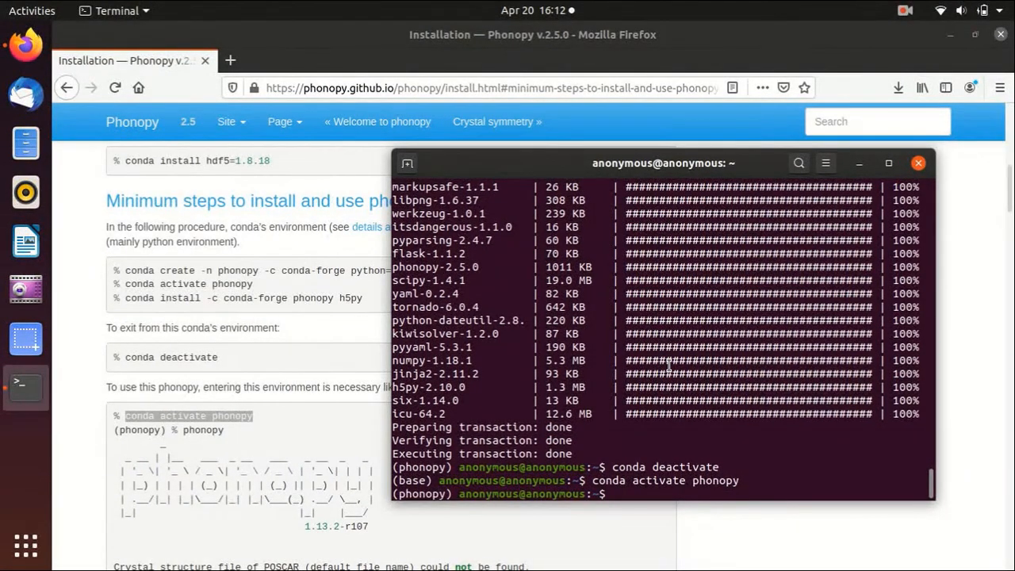
{"action": "type", "text": "phon"}
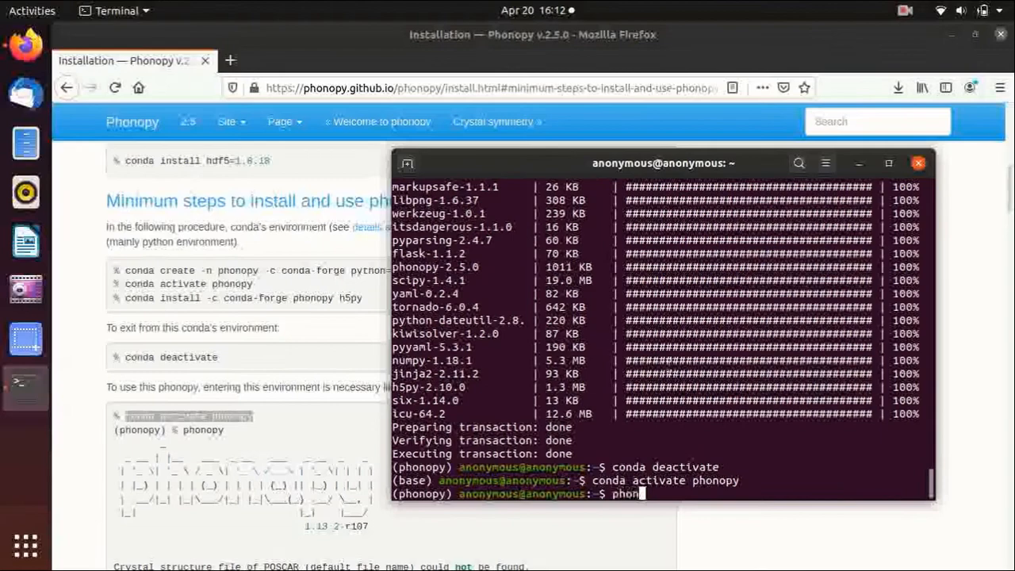
{"action": "key", "text": "Return"}
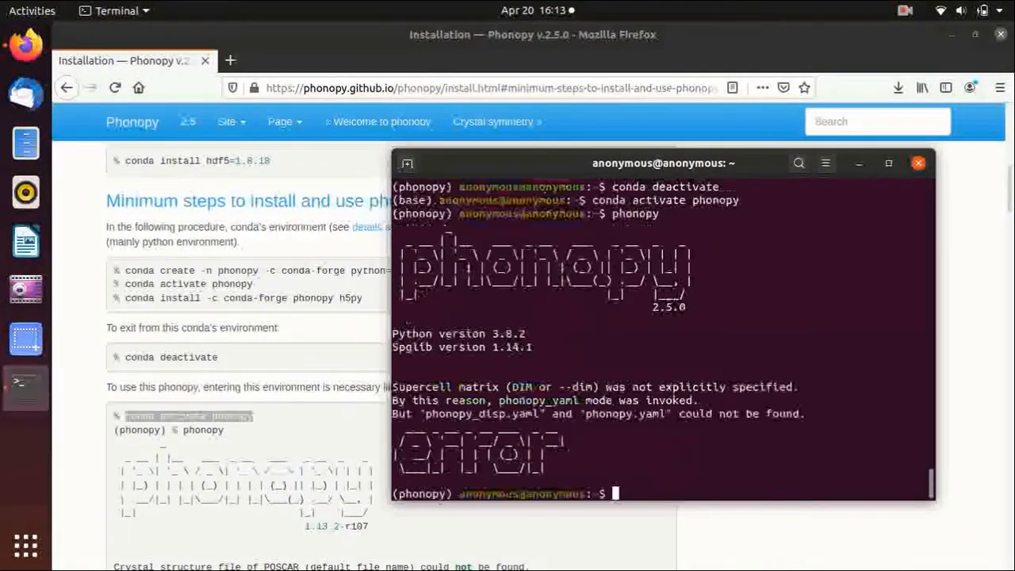